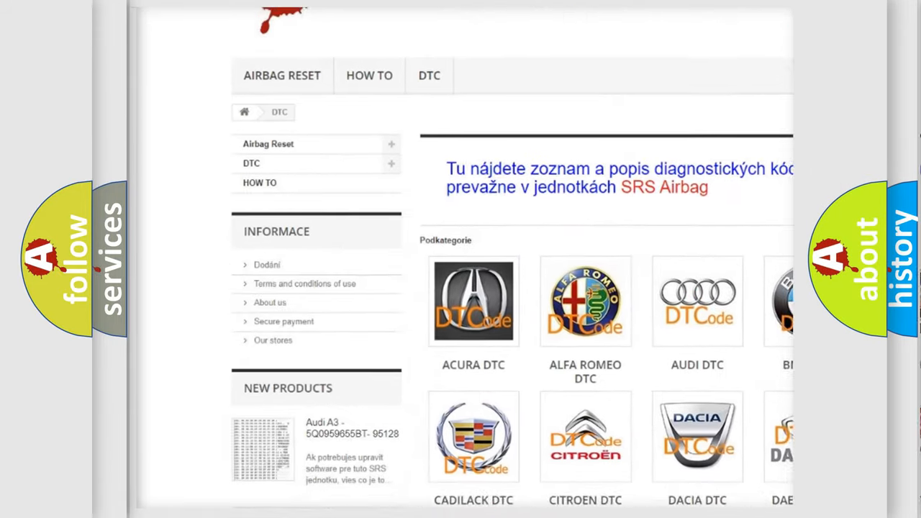
pyautogui.scroll(-3)
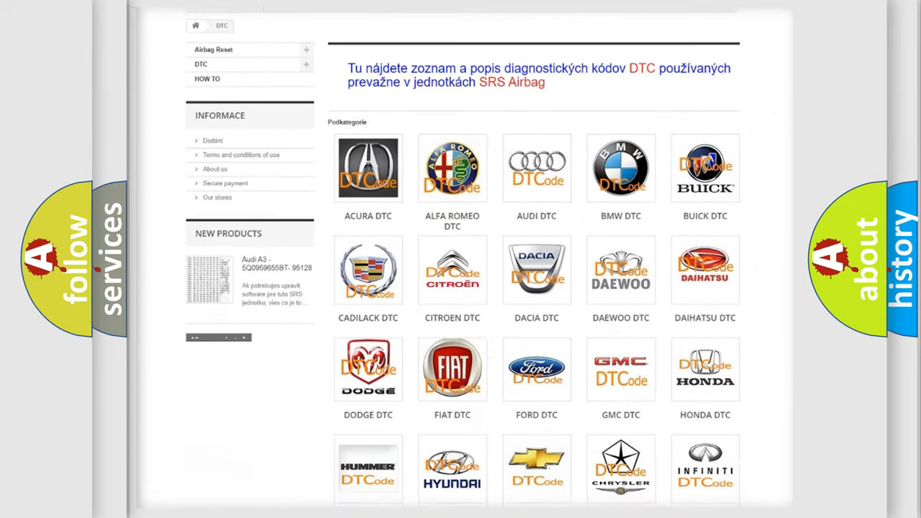
pyautogui.scroll(-3)
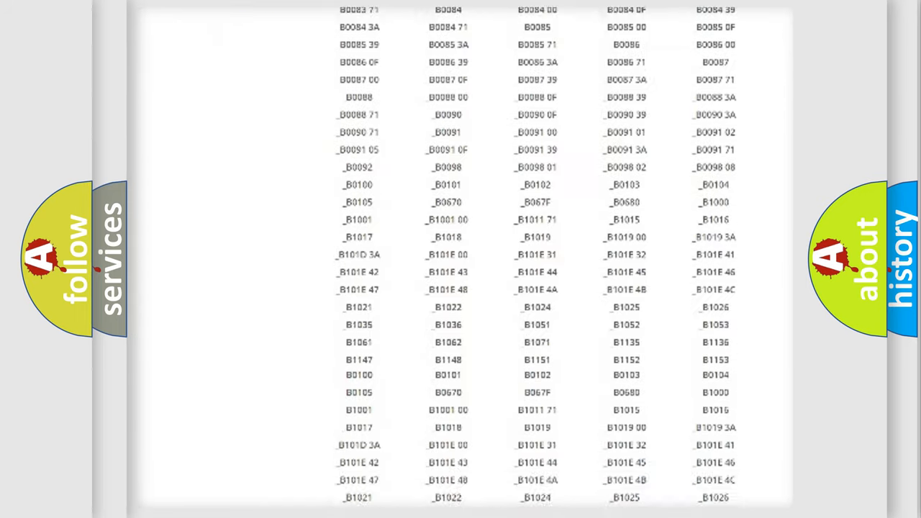
pyautogui.scroll(-3)
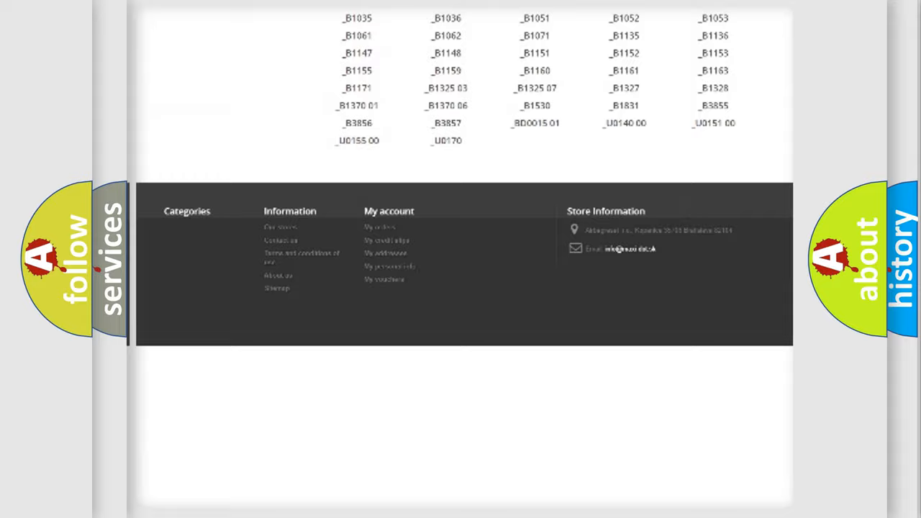
pyautogui.scroll(3)
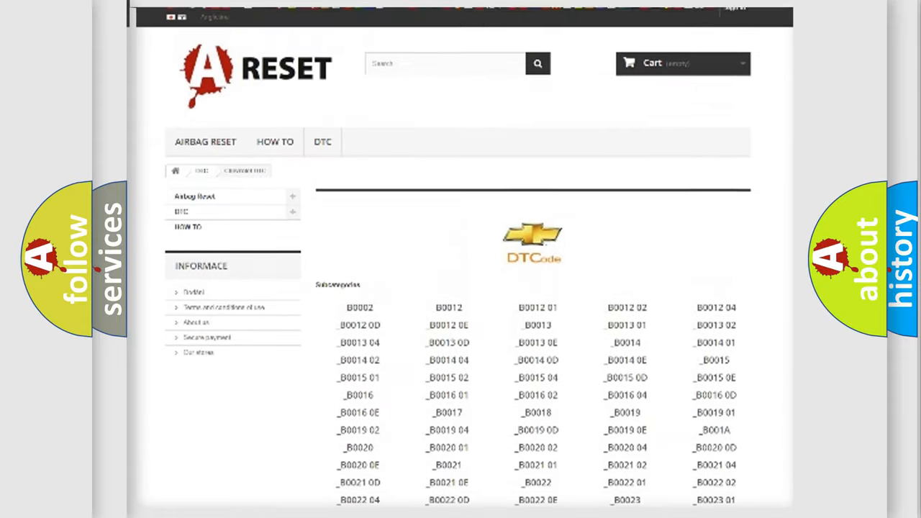